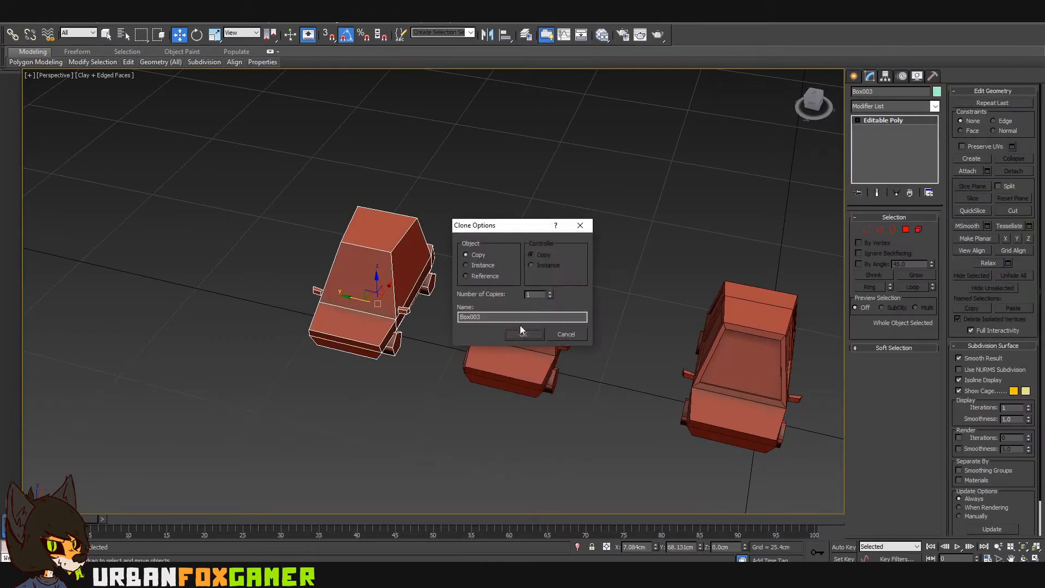
Step: Clone the red car as a Copy and enter Polygon sub-object mode on the duplicate
click(524, 334)
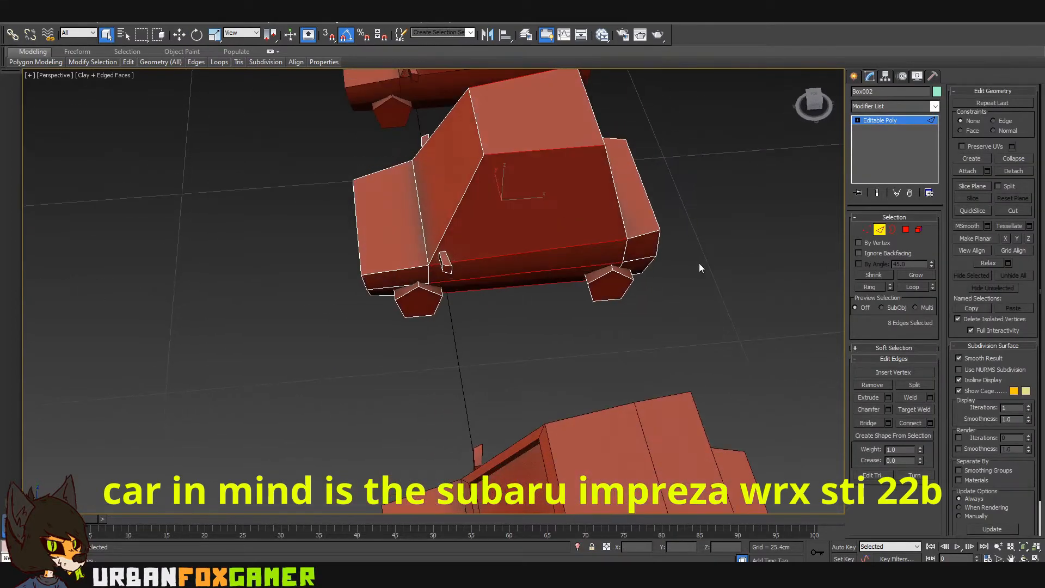
drag(700, 267, 662, 231)
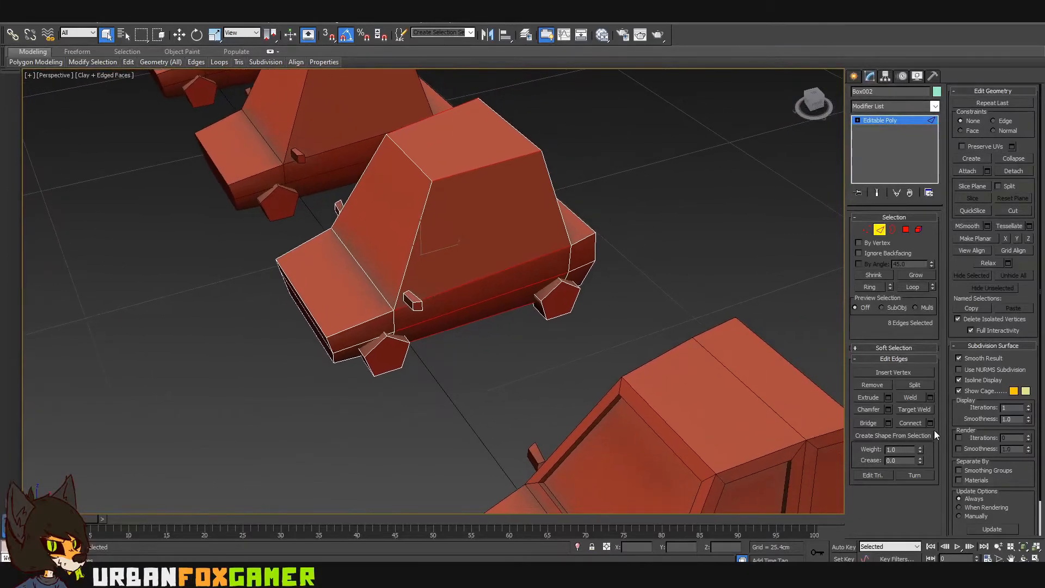
click(932, 423)
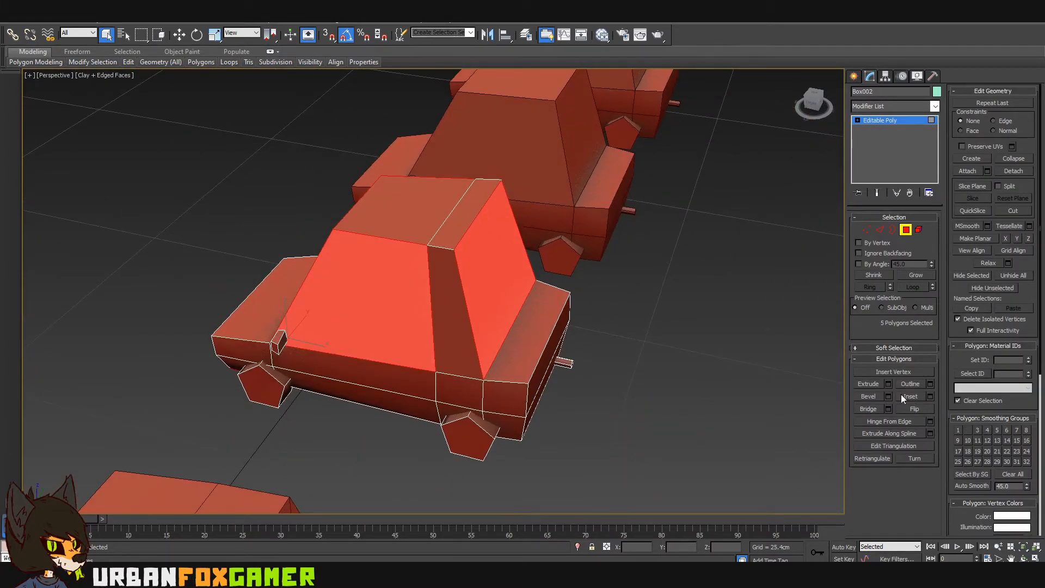
Step: Inset the cabin window faces By Polygon so each window gets its own frame
click(927, 396)
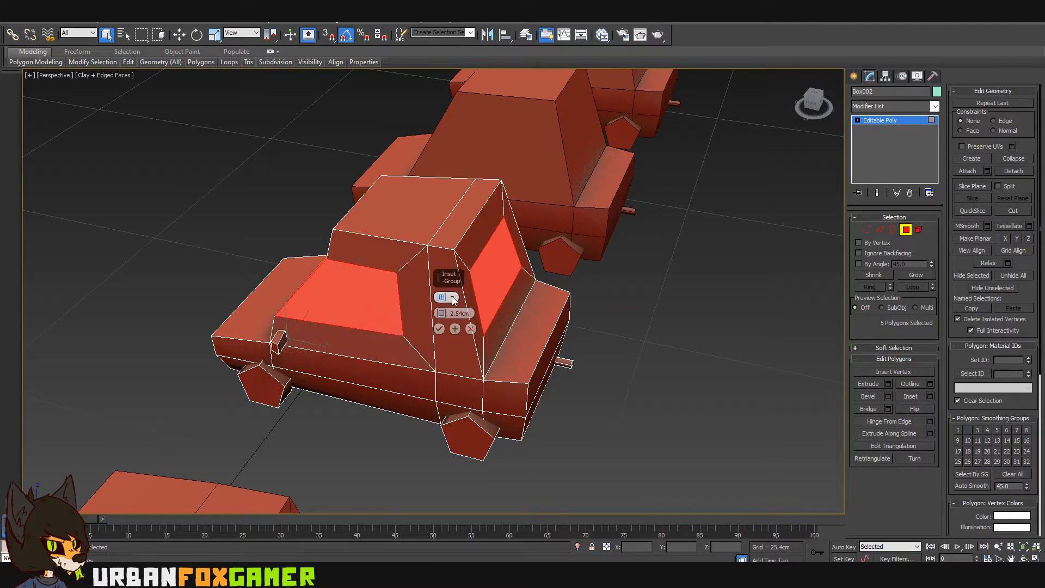
click(453, 296)
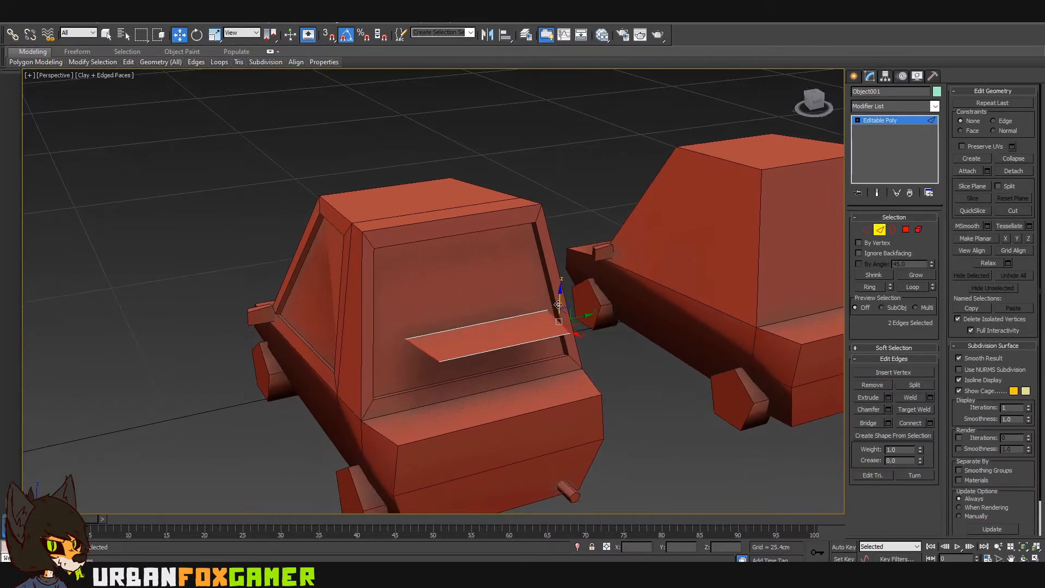
Step: Extrude the flat plate's edges upward into box-shaped scoop walls
drag(558, 304, 562, 354)
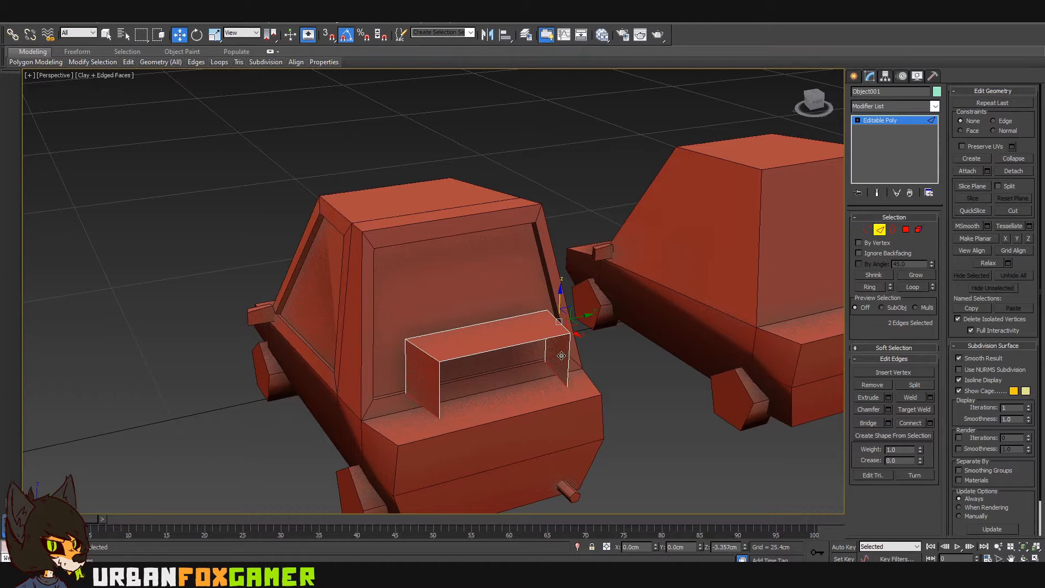
drag(561, 354, 563, 378)
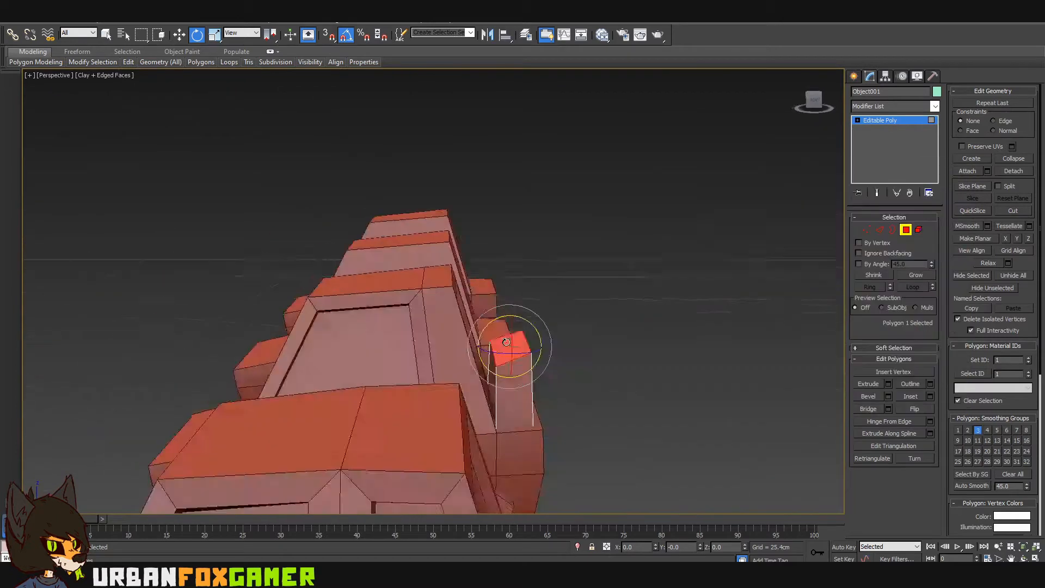
key(Alt+W)
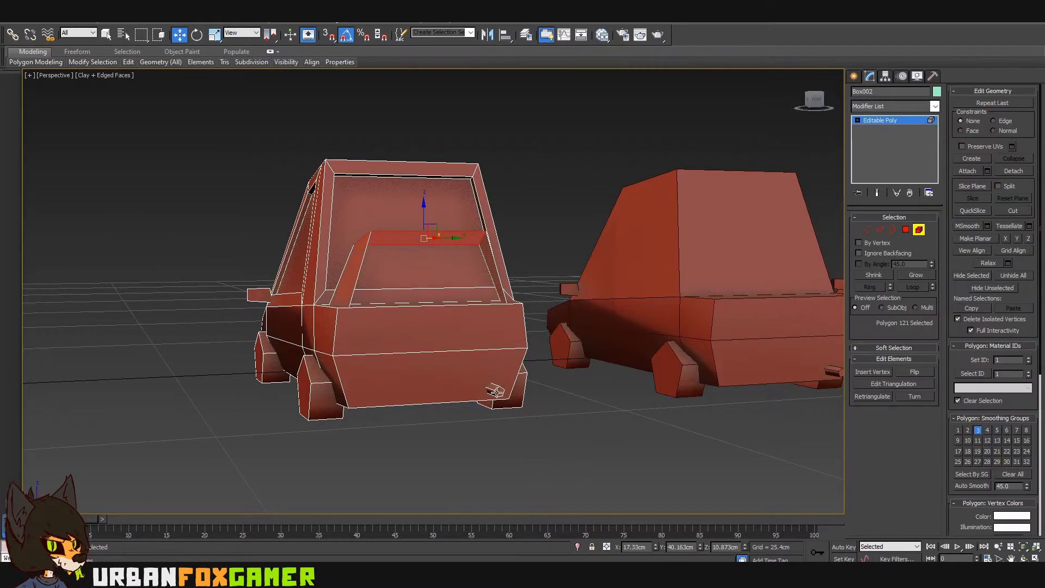
Step: Detach the scoop element from the car as its own object
click(1021, 170)
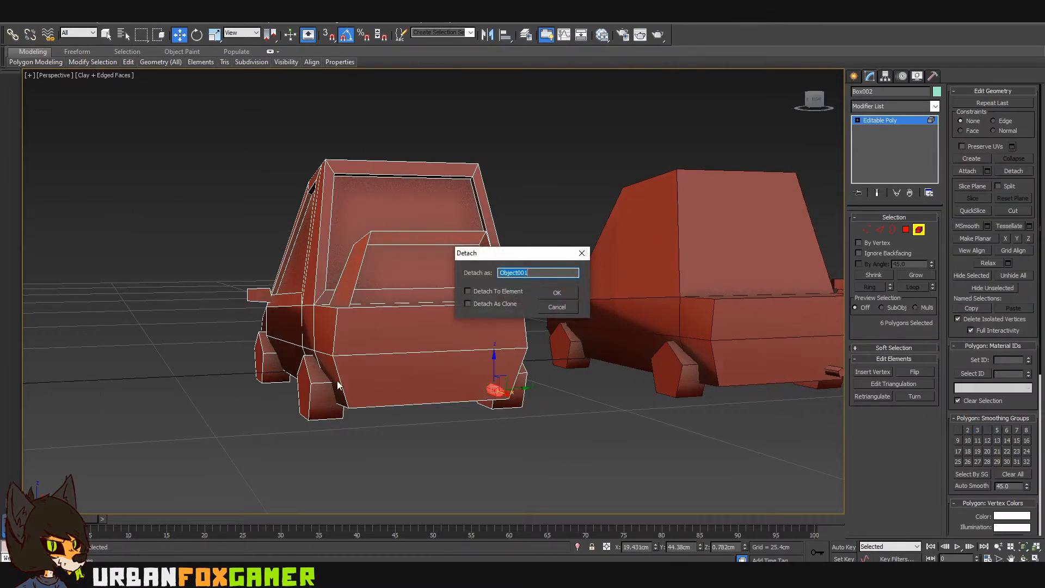
click(556, 291)
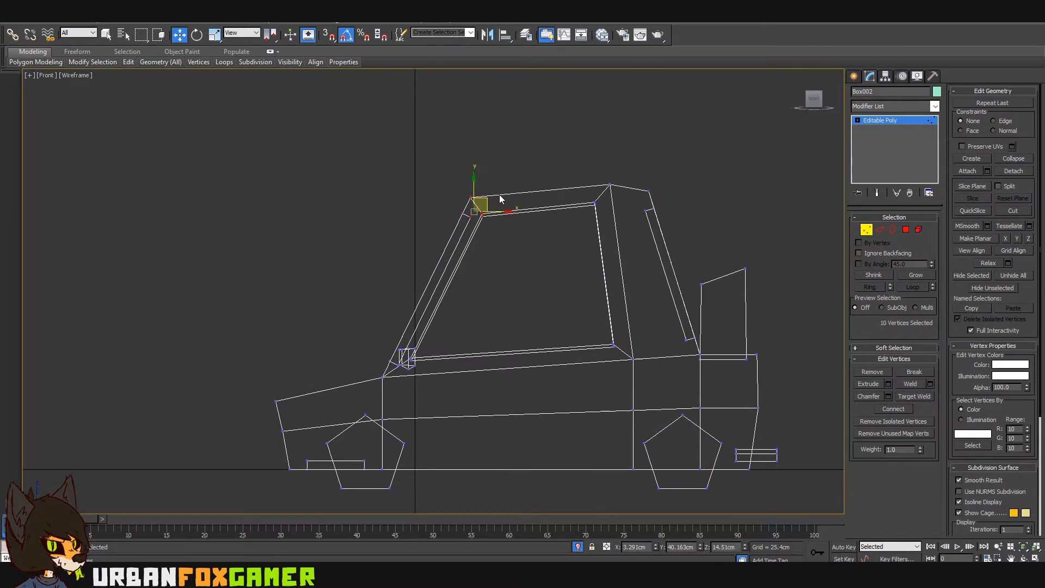
Step: Move the windshield-top and rear vertices to reshape the roof line and rear pillar
drag(475, 207, 500, 214)
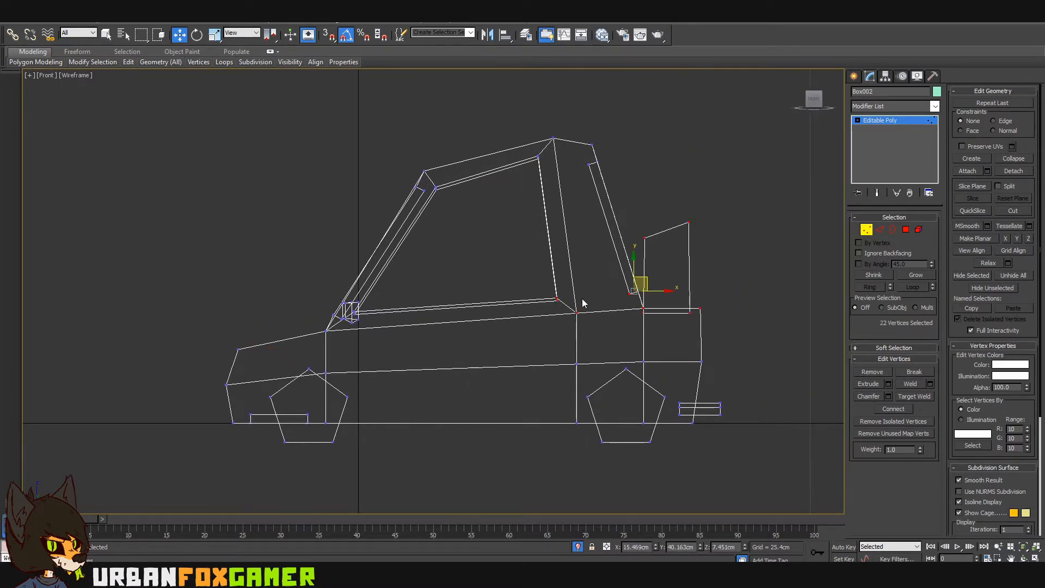
drag(634, 286, 631, 258)
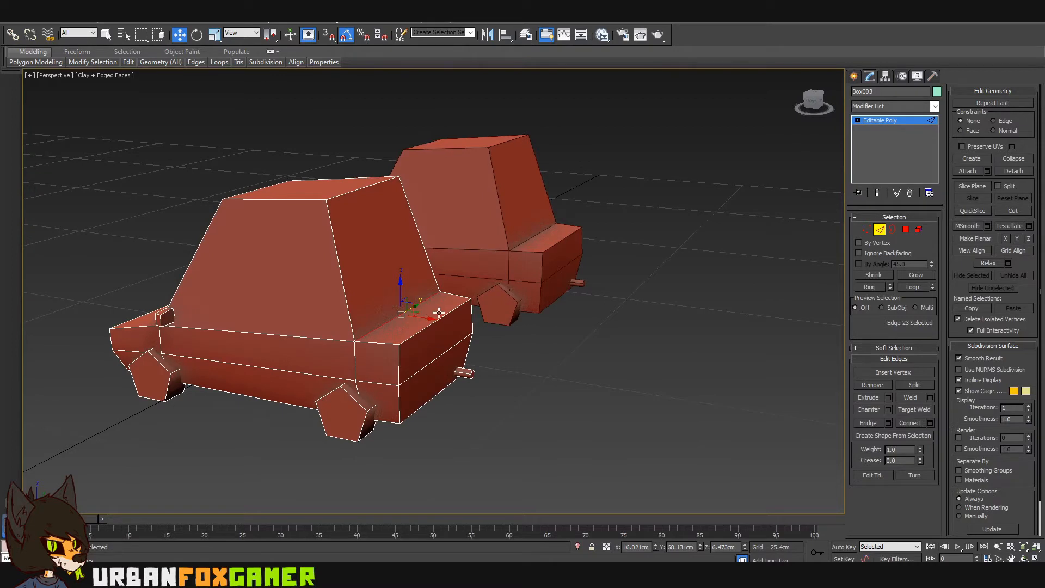
Step: Remove the long horizontal edges along the hatchback's side for a cleaner outline
click(345, 396)
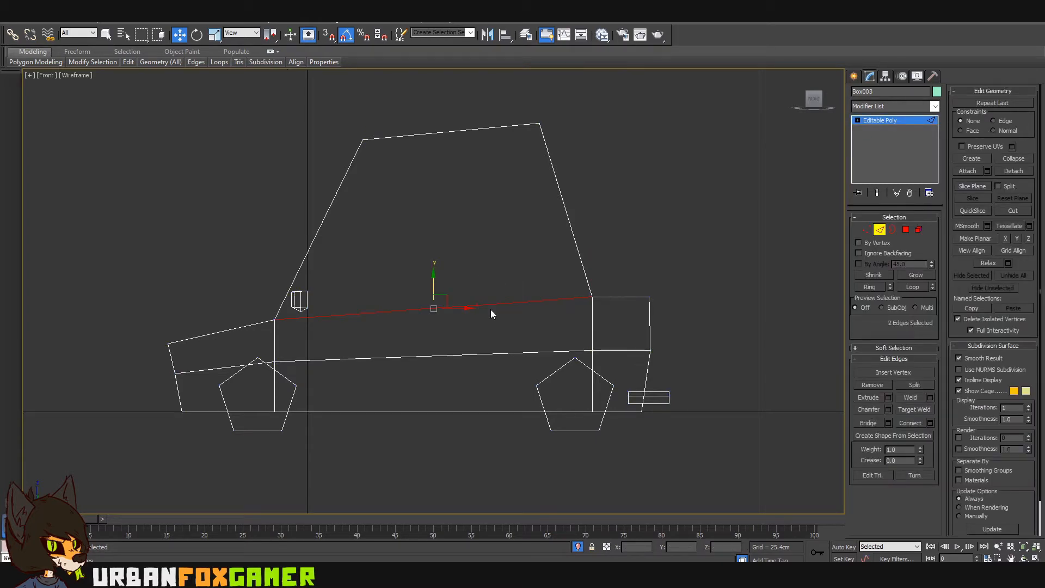
click(562, 331)
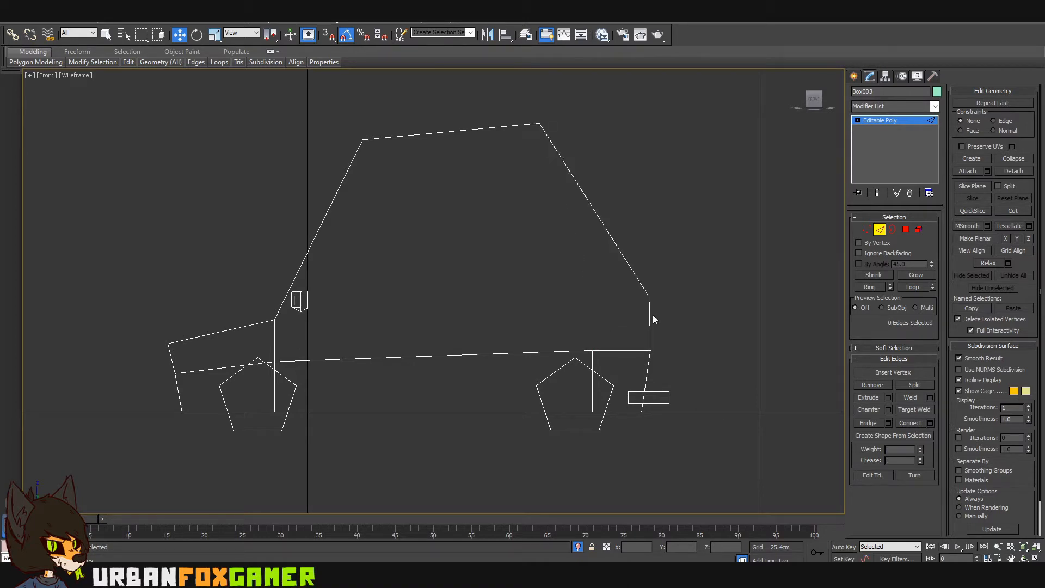
key(Alt+W)
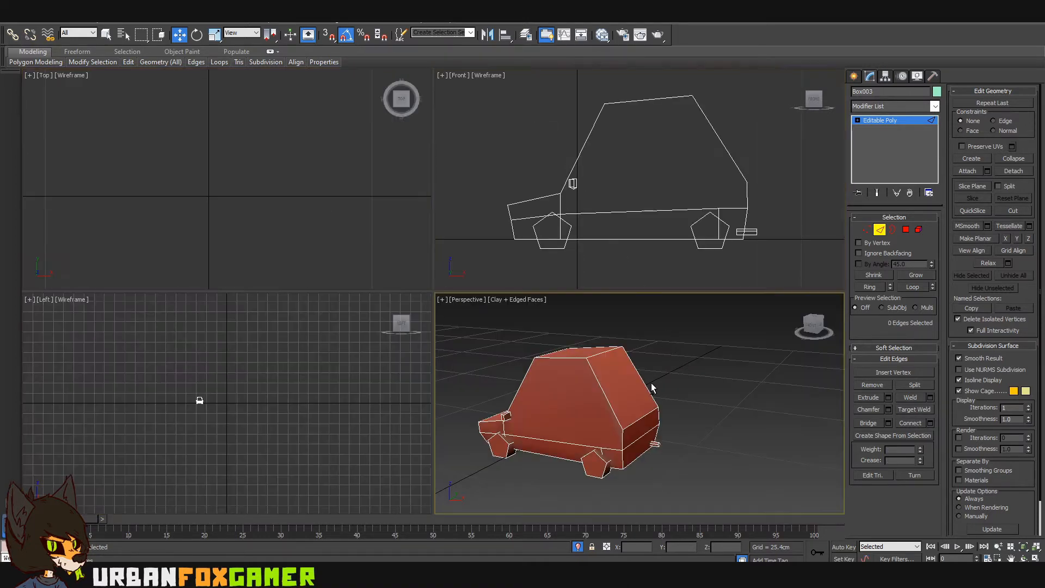
Step: Raise the rear roof vertices and pull the tail vertex out for a sloped-back profile
key(Alt+W)
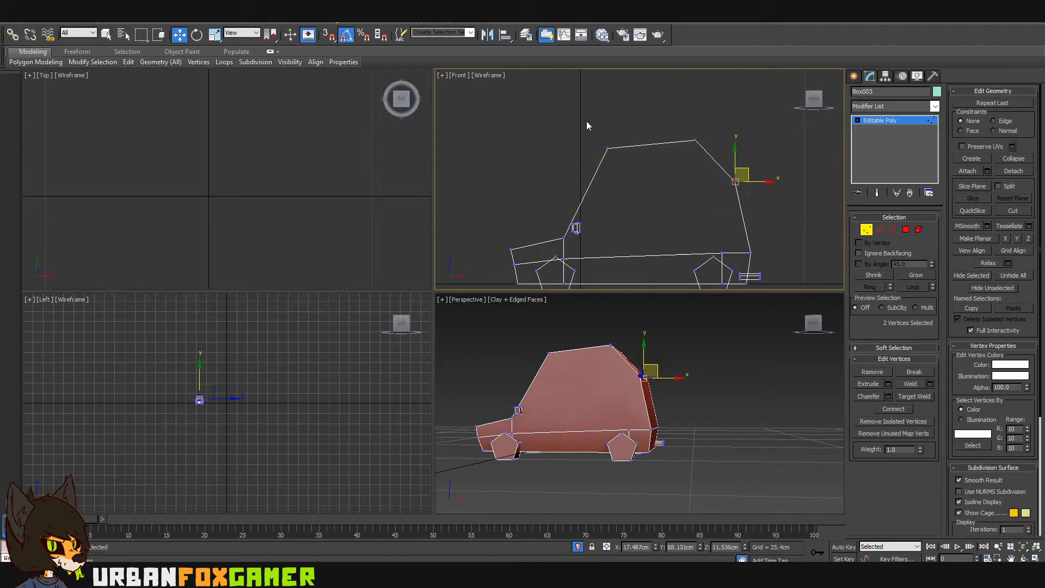
drag(732, 173, 613, 147)
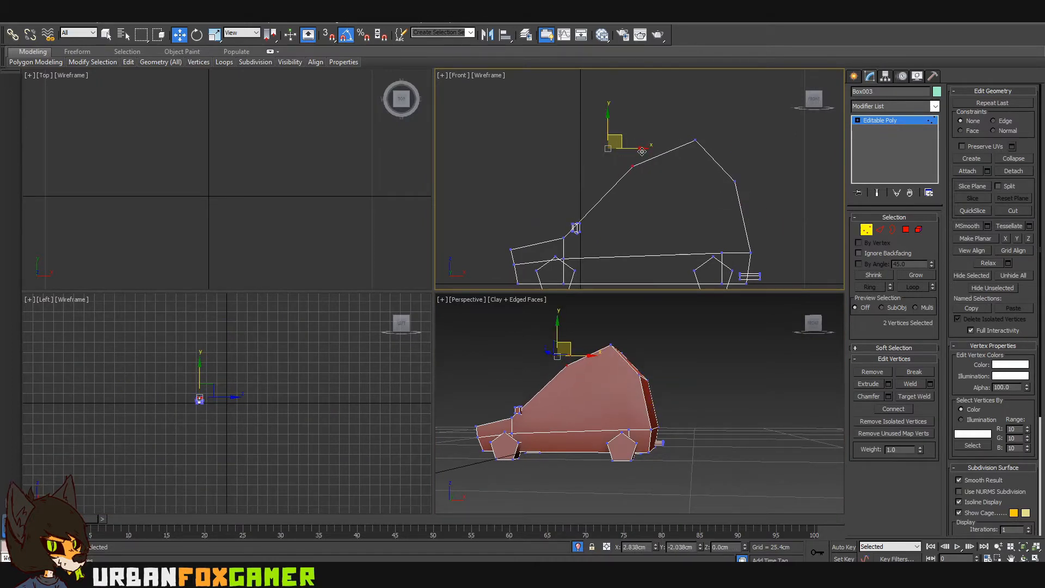
drag(613, 144, 631, 156)
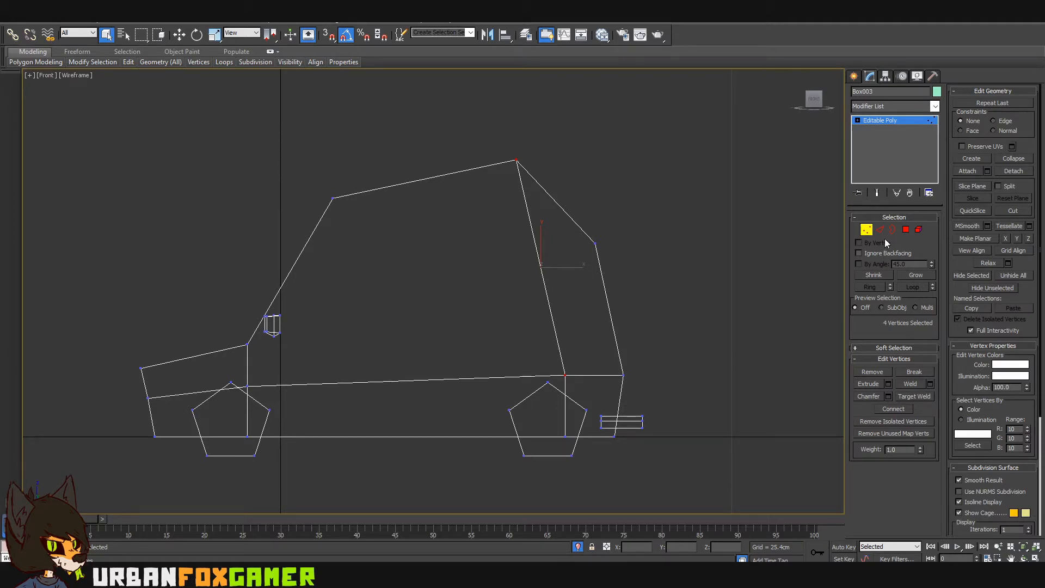
mouse_move(879, 229)
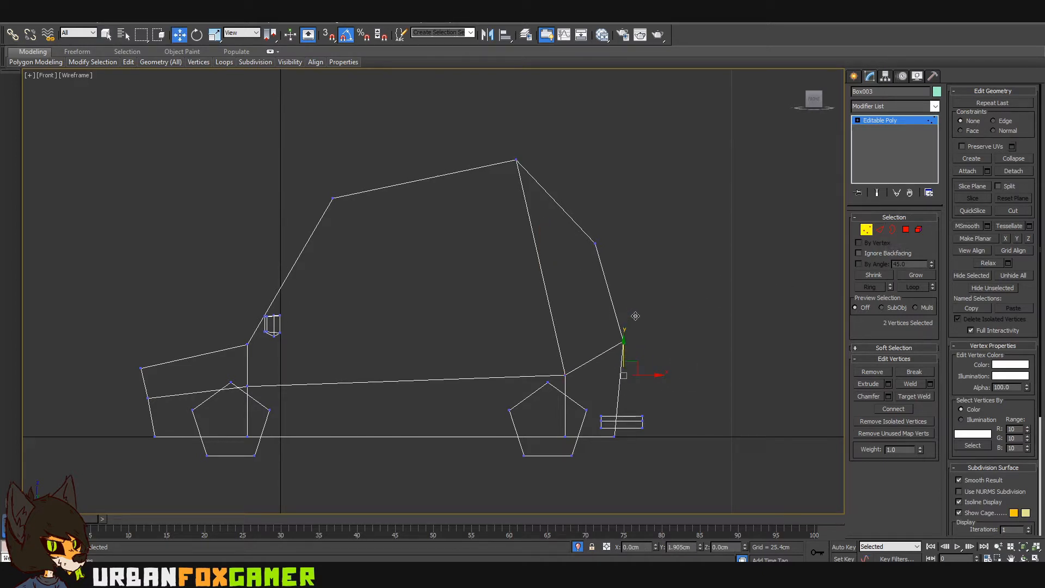
drag(622, 339, 623, 326)
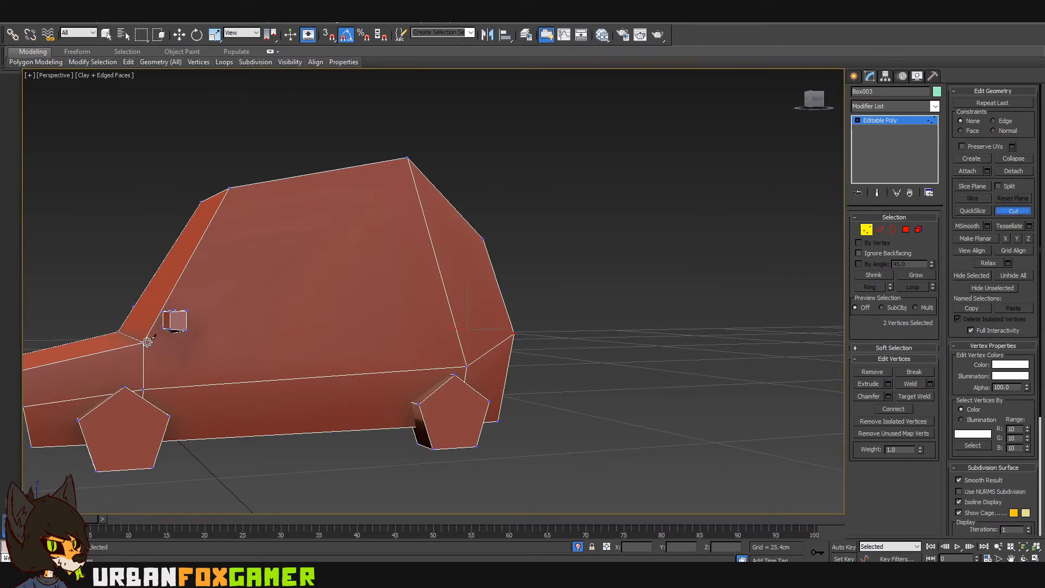
Step: Cut a new edge across the hatchback's side to outline the window area
drag(145, 341, 515, 331)
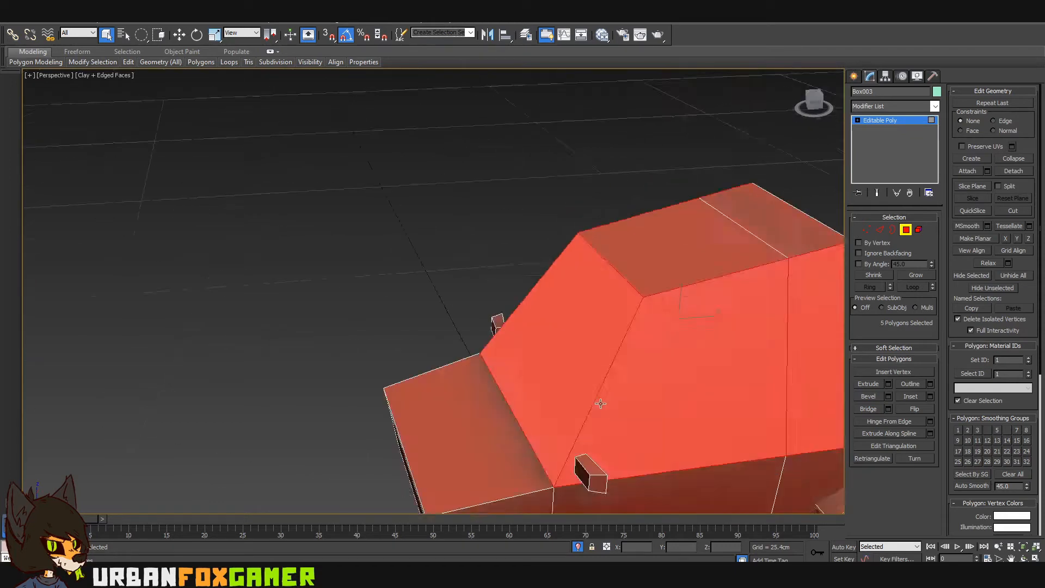
Step: Extrude and reposition the two rear window faces at the back of Box003
click(910, 396)
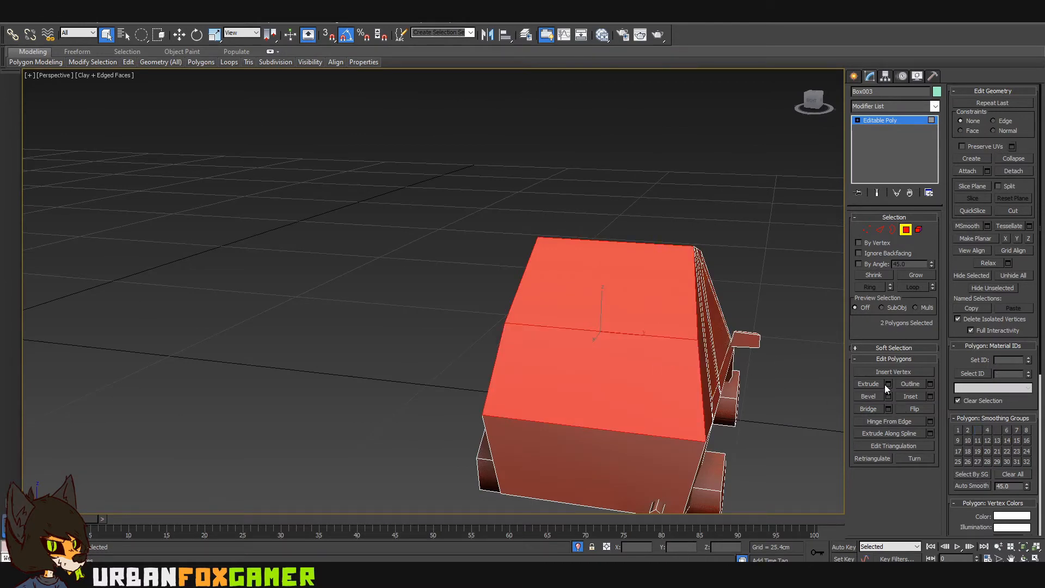
click(930, 396)
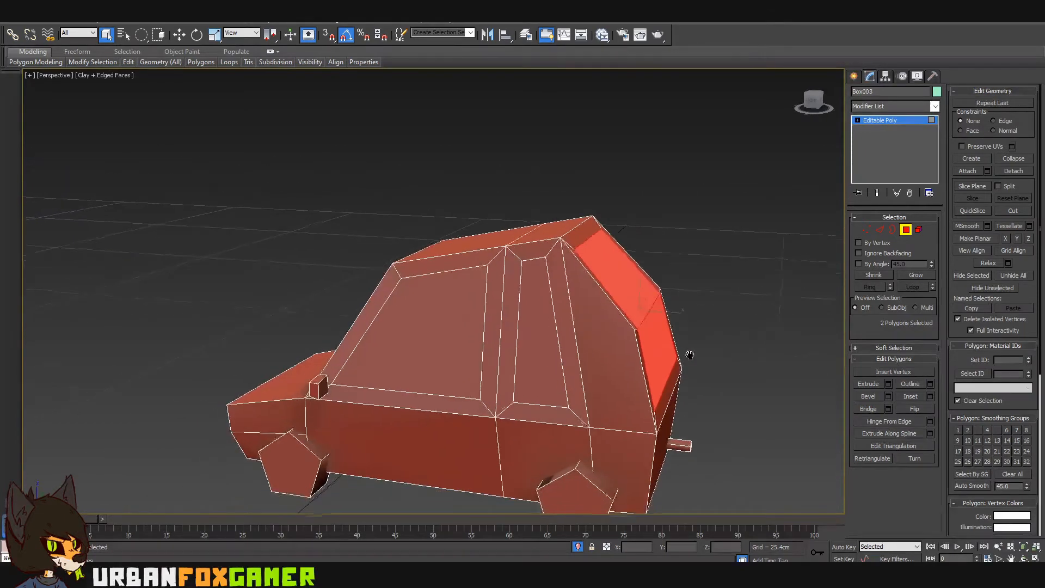
drag(690, 354, 566, 353)
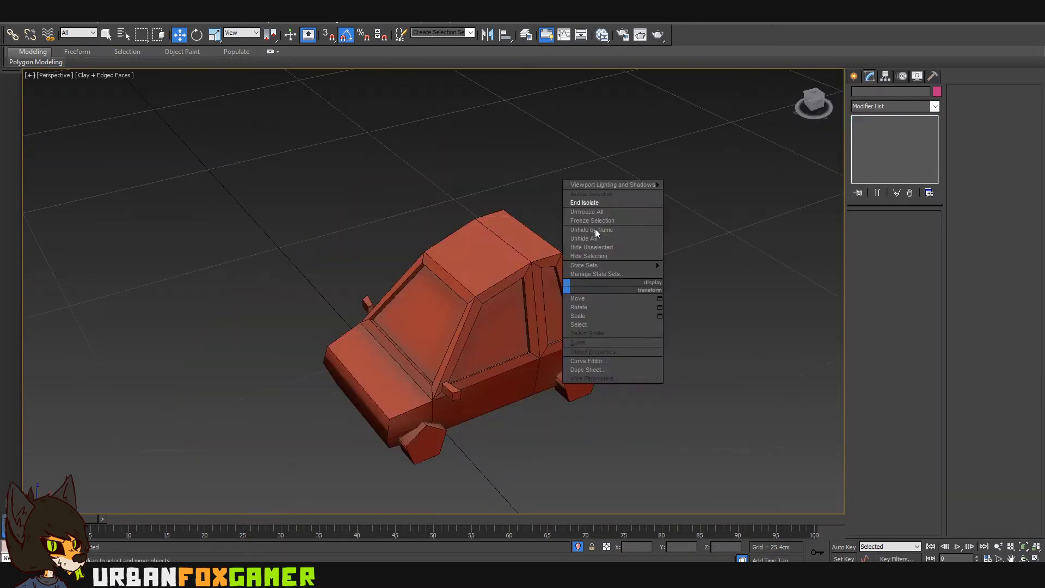
Step: End Isolate, then move Box004's rear and windshield-top vertices for an upright cabin
click(583, 203)
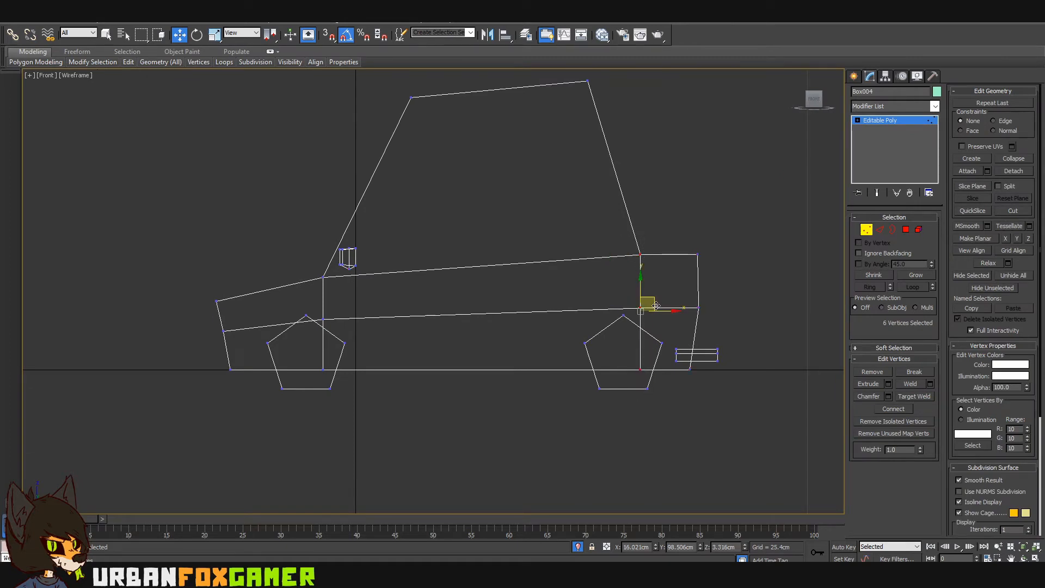
drag(649, 303, 683, 307)
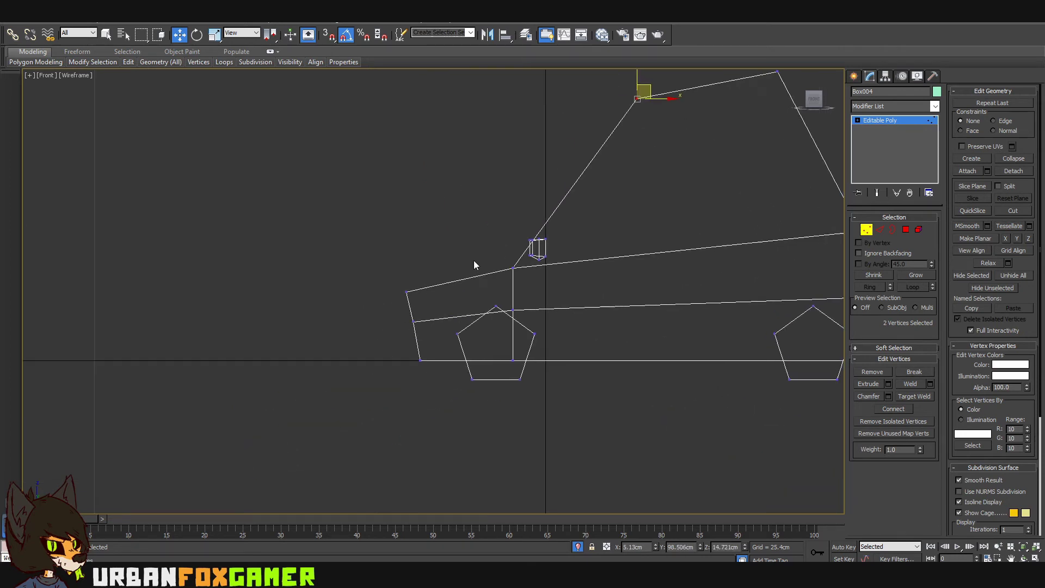
drag(638, 98, 417, 292)
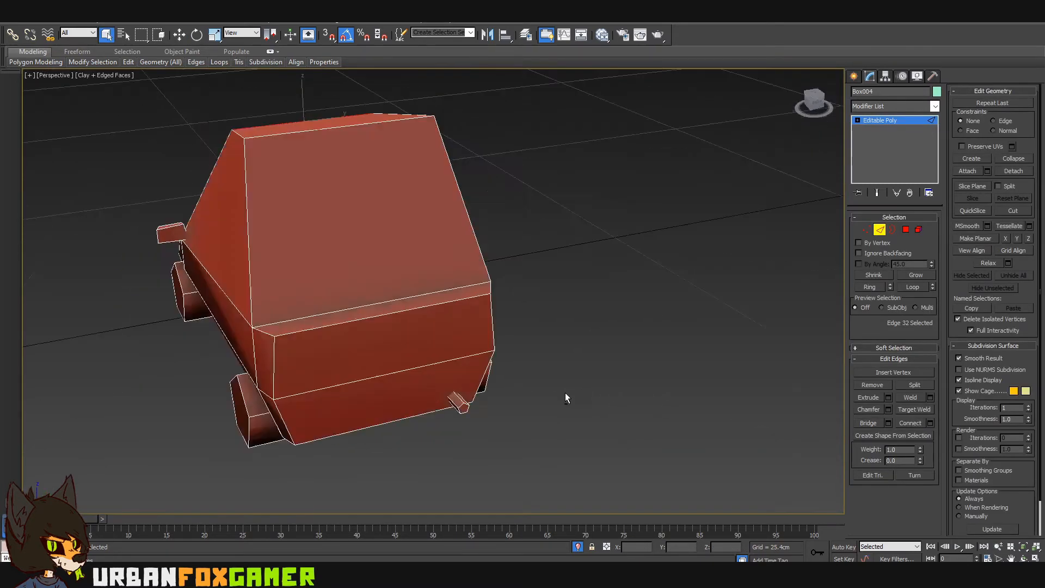
Step: Connect the edge ring with 1 segment at slide 24, cutting the cabin into front and rear
key(Alt+W)
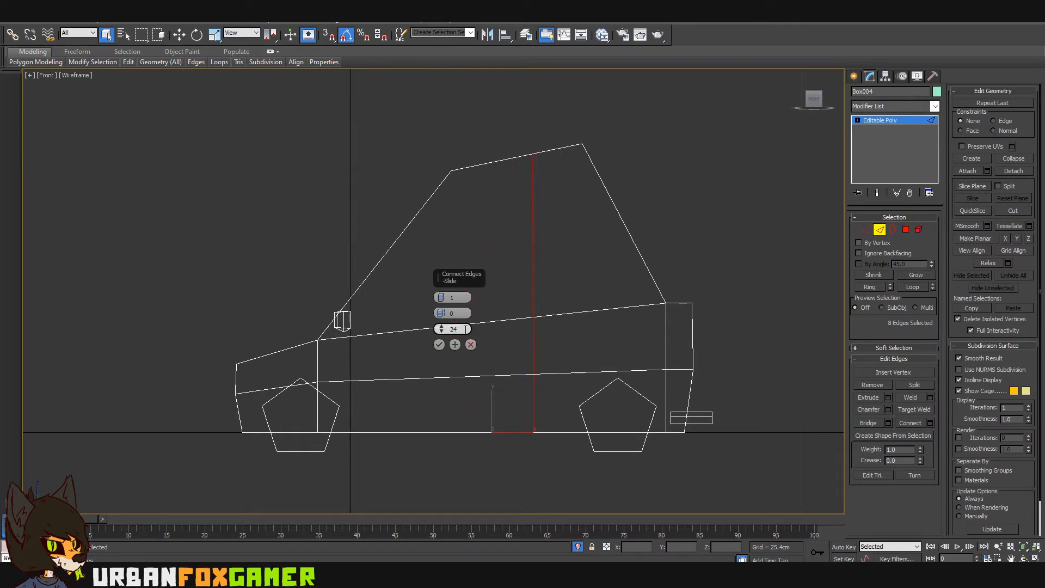
click(439, 343)
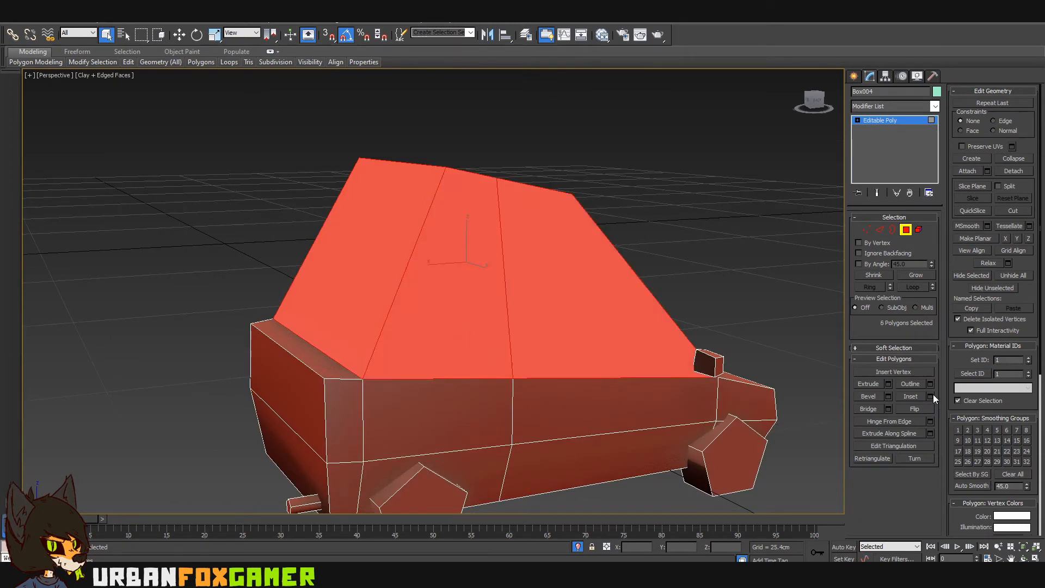
Step: Extrude the selected window polygons and set their height to recess the panels
click(931, 396)
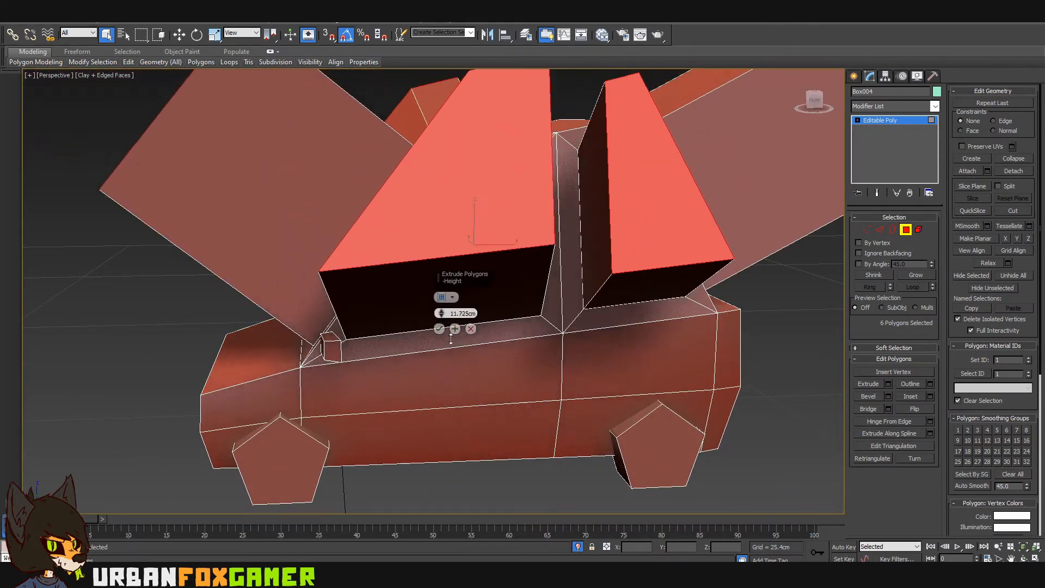
drag(456, 314, 456, 339)
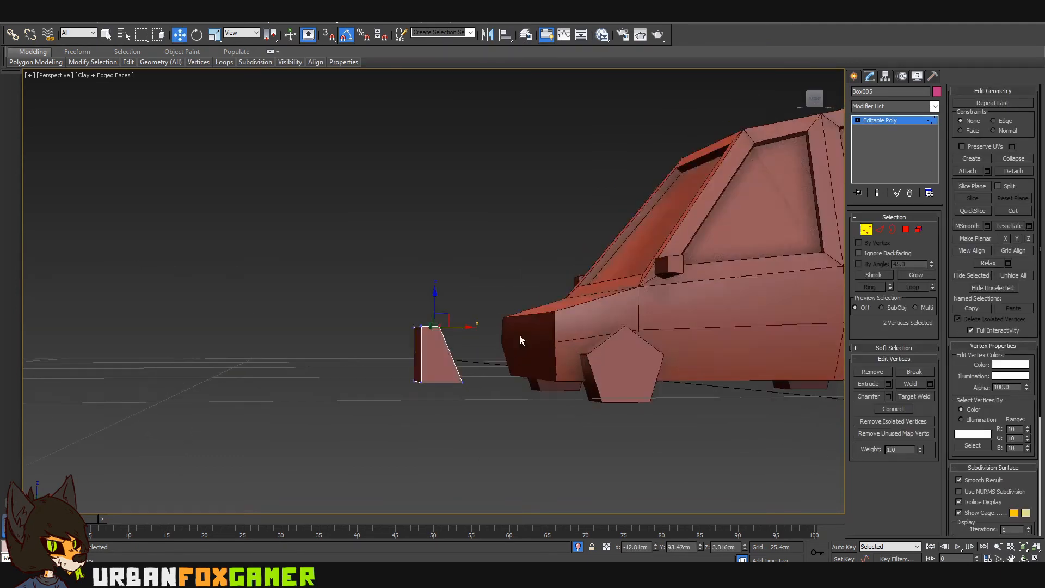
Step: Slant the wedge's top, then inset and extrude its front face into a recessed headlight opening
drag(520, 339, 459, 323)
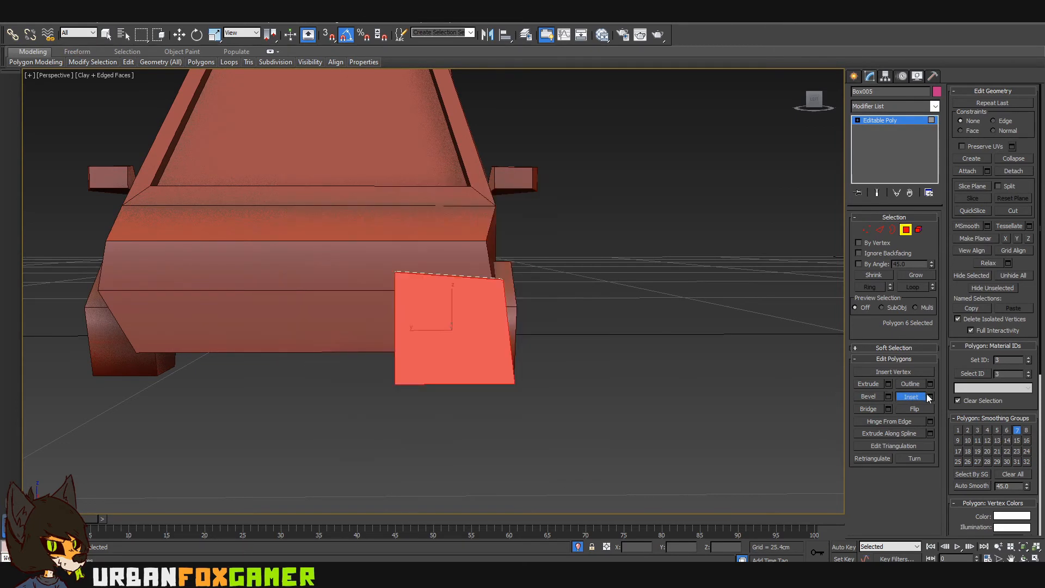
click(908, 396)
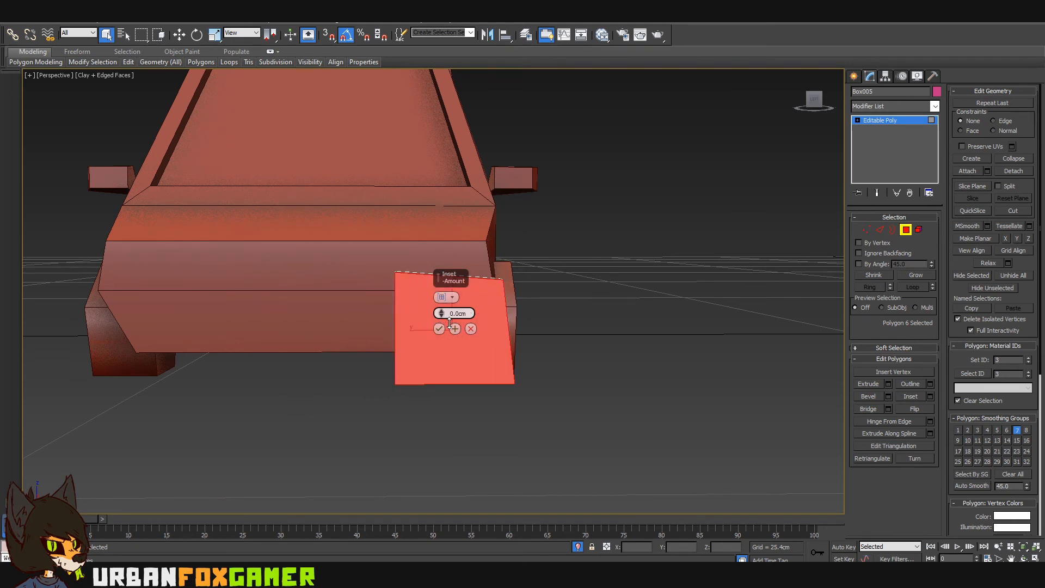
drag(455, 312, 455, 320)
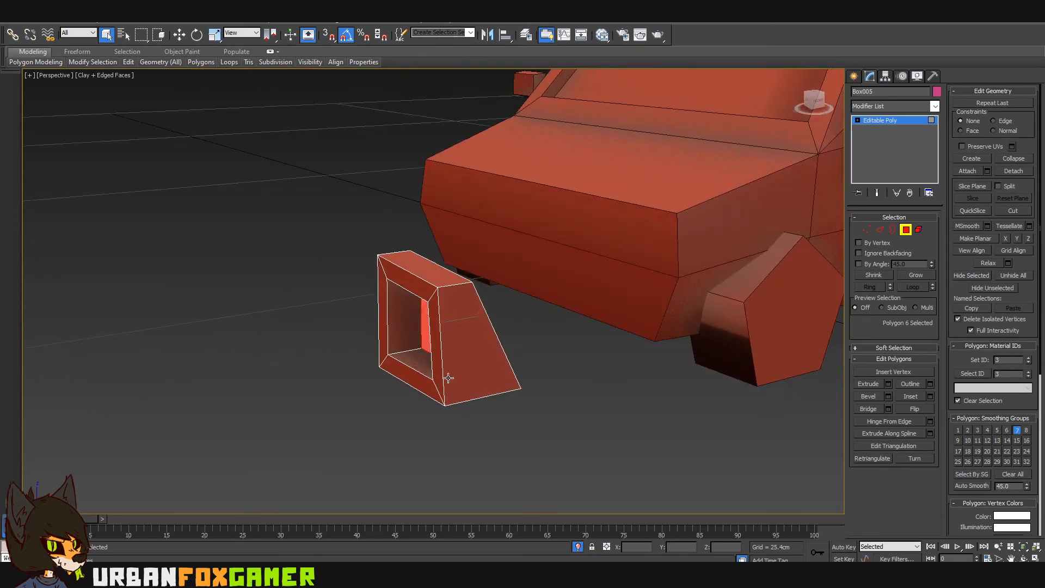
click(182, 33)
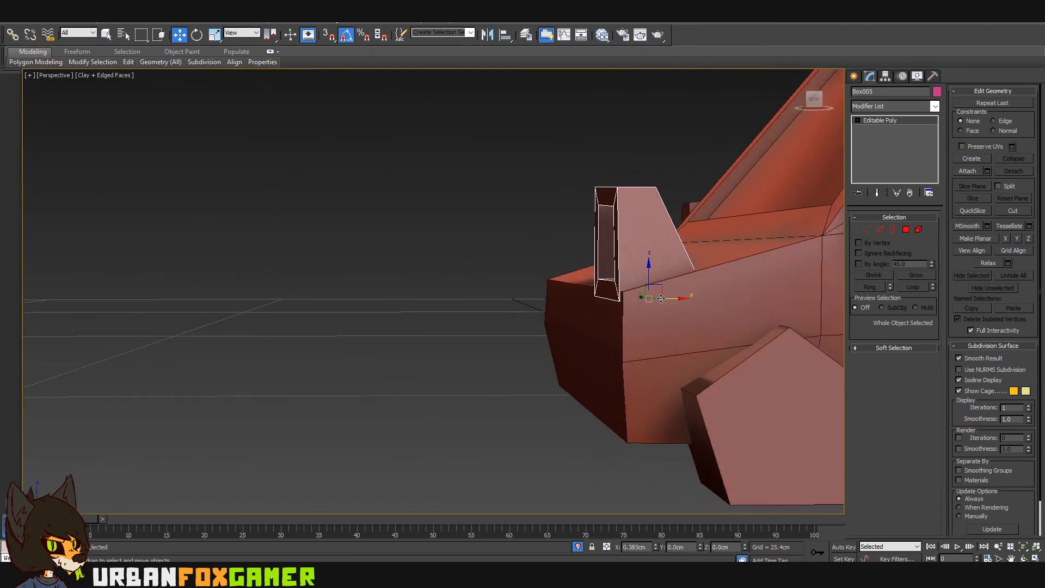
Step: Place the headlight housing on the car's nose and detach it as a separate object
drag(660, 298, 650, 267)
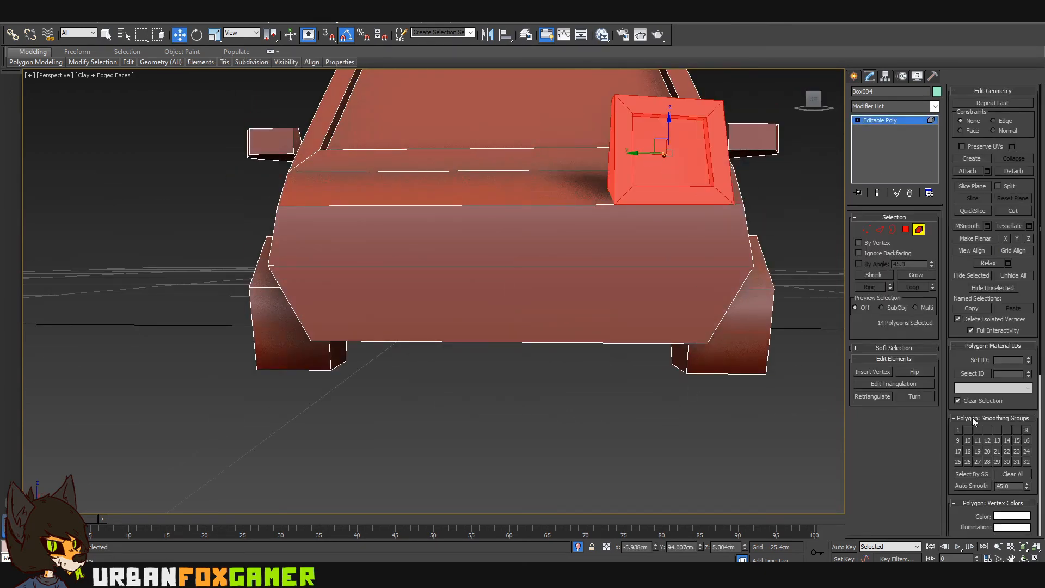
click(1013, 169)
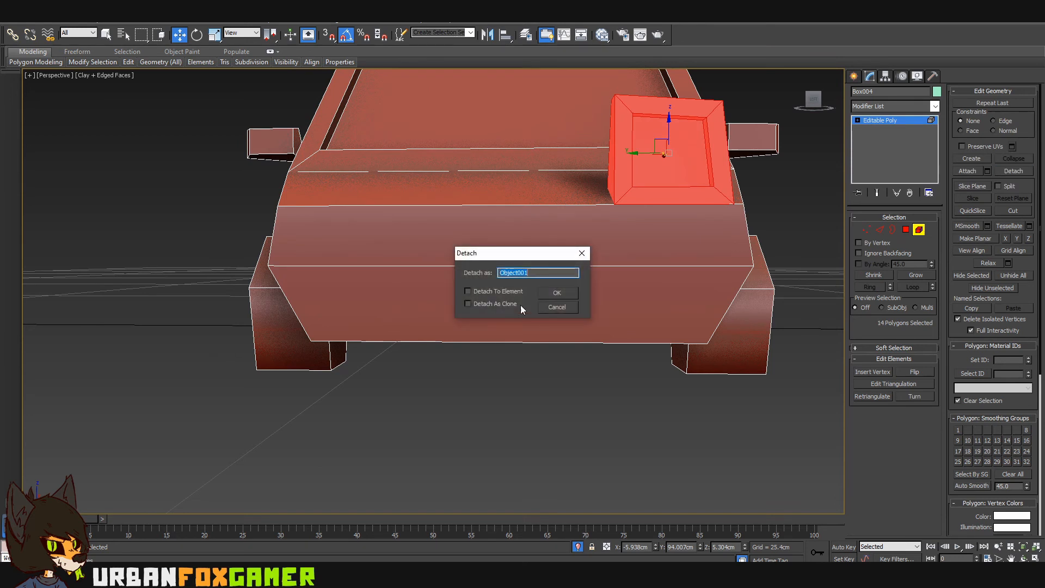
click(556, 291)
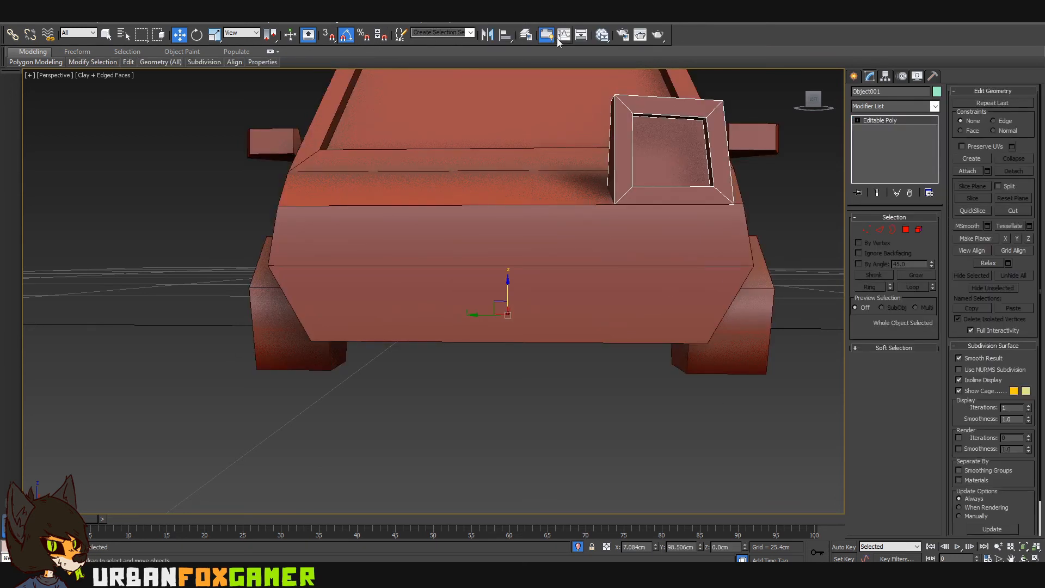
Step: Mirror the headlight housing on the Y axis as a copy for the other side
click(546, 34)
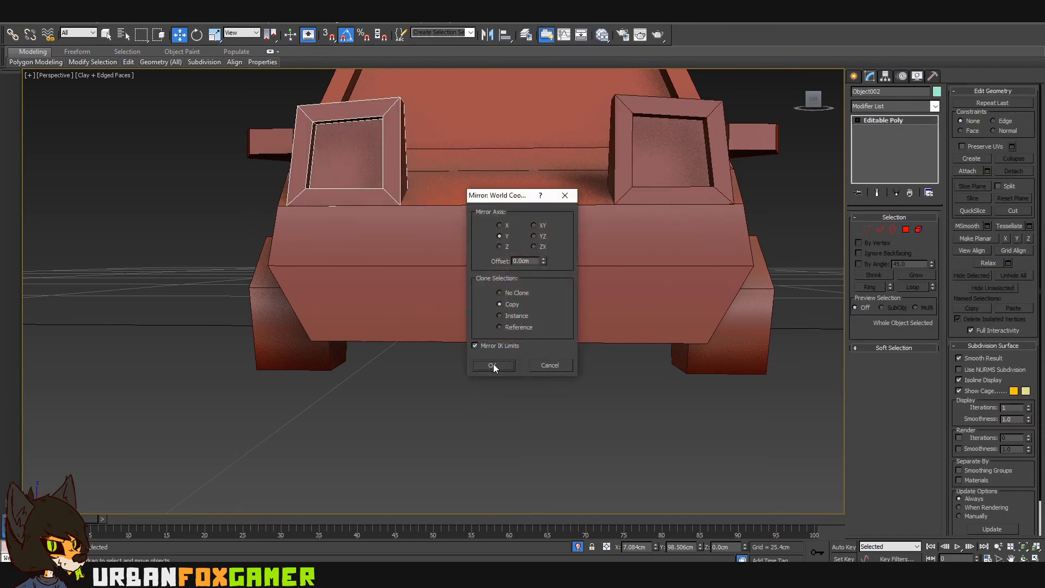
click(493, 366)
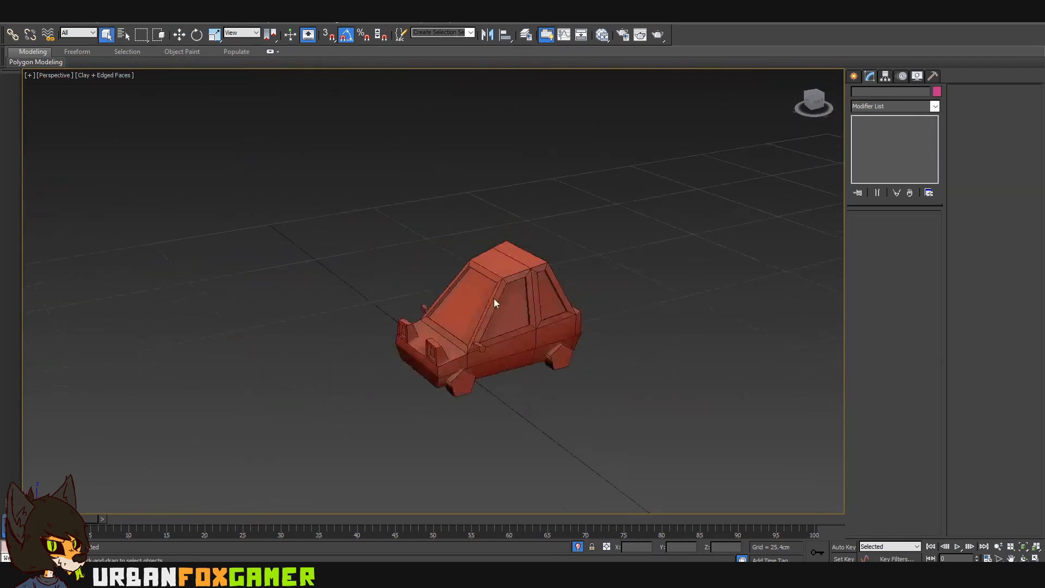
Step: Unhide all objects and orbit to view the four red cars lined up in a row
drag(493, 304, 503, 299)
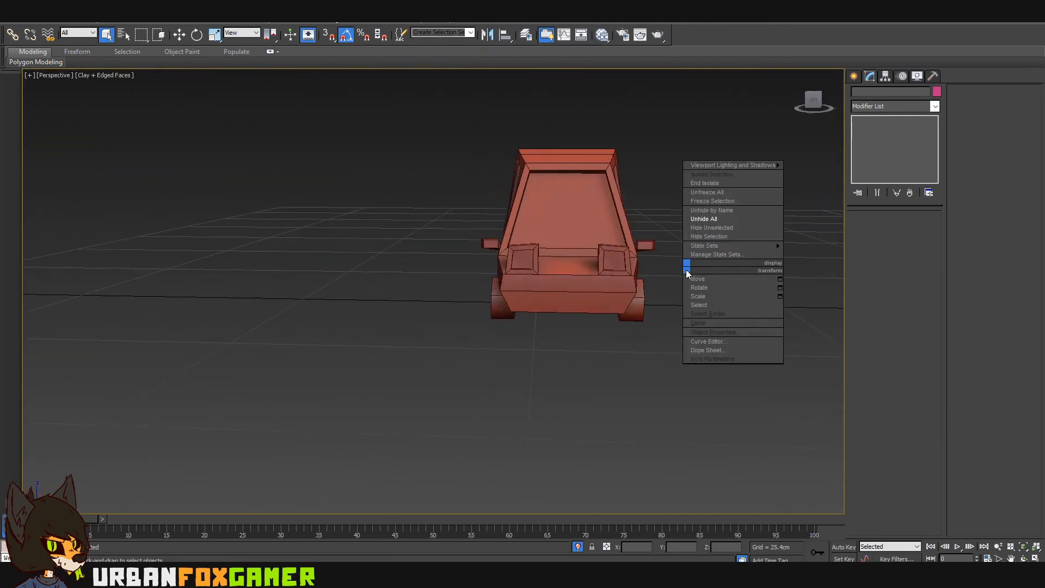
click(703, 219)
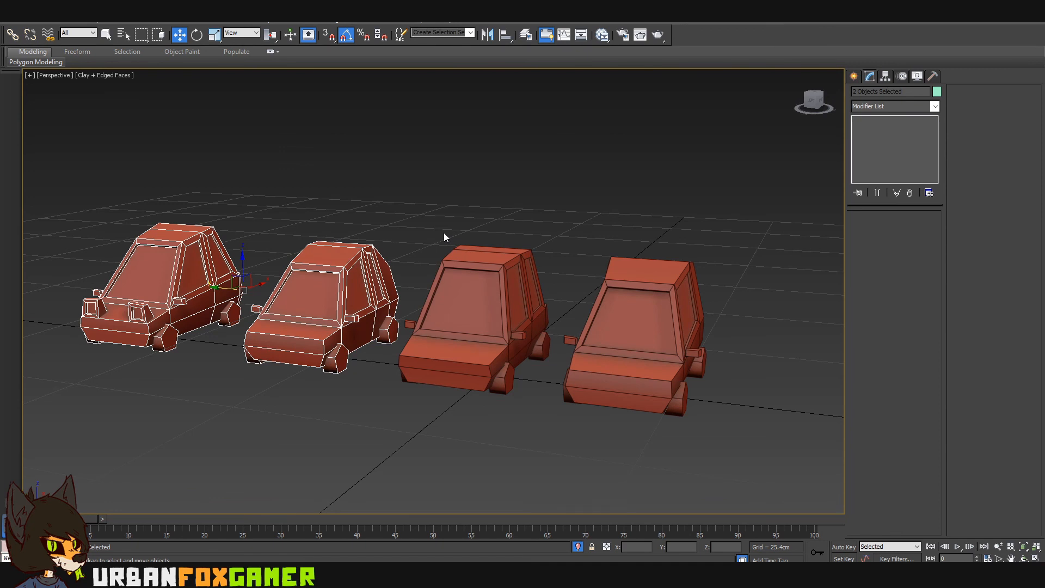
click(107, 34)
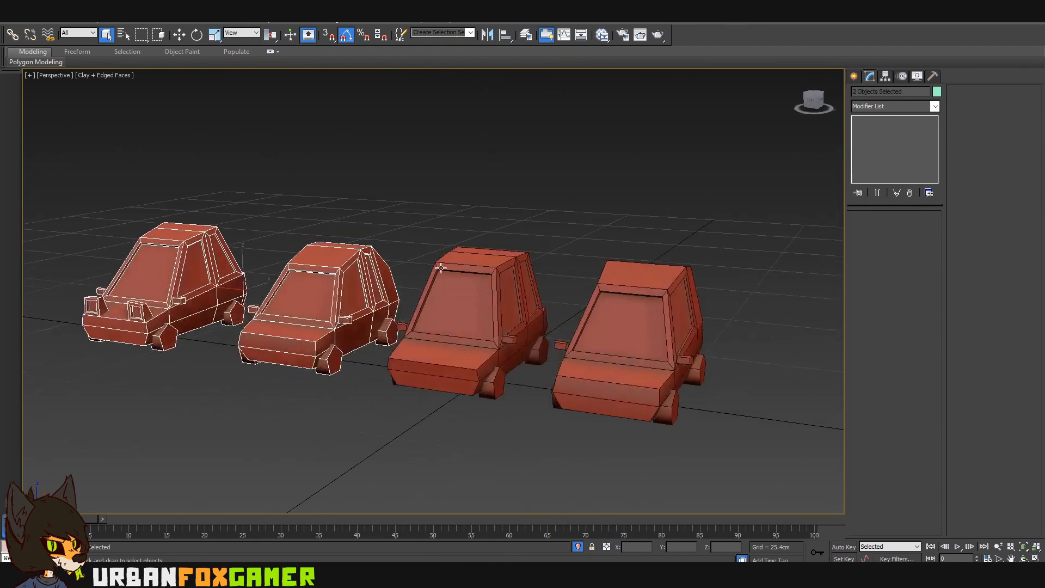
drag(440, 267, 402, 339)
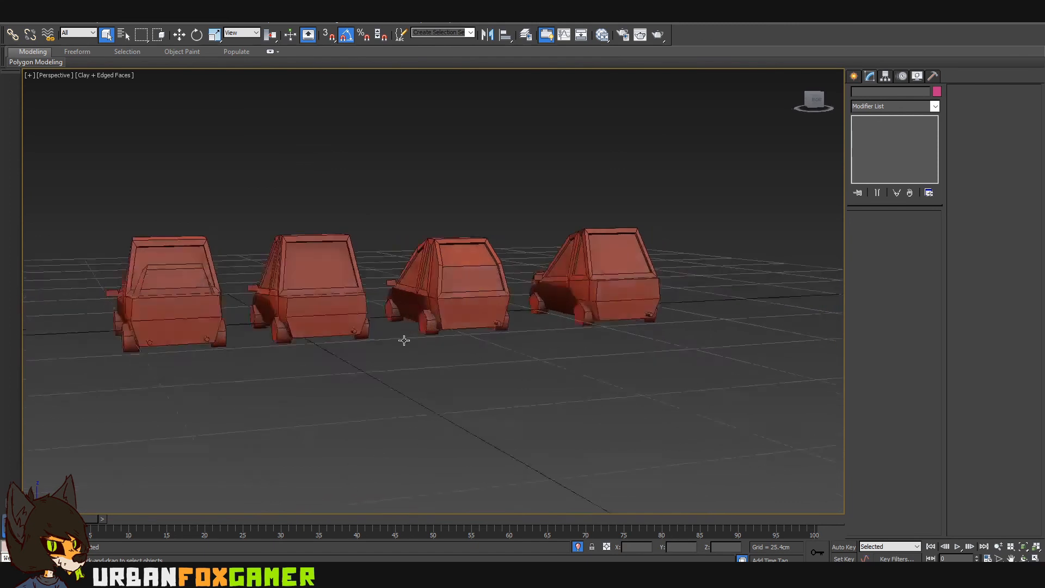